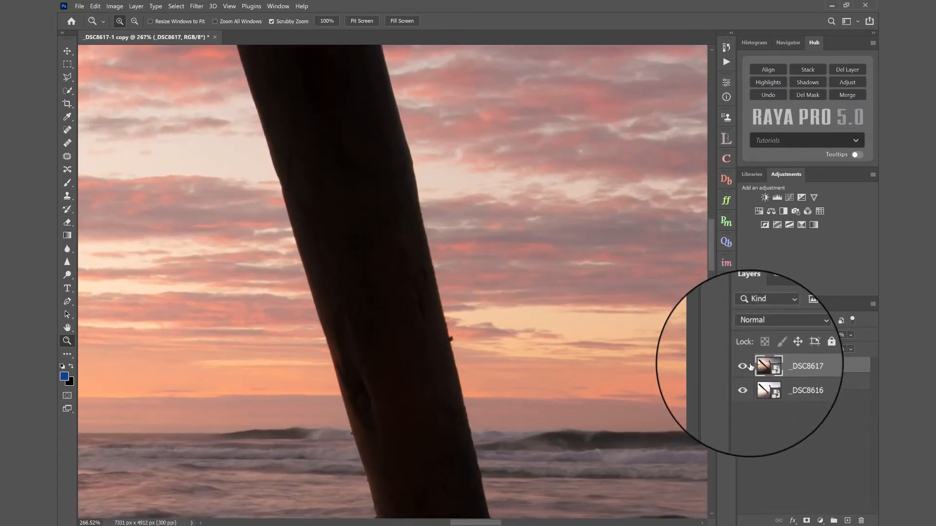
# Step: Hide and reshow the top exposure, then set its blend mode to Difference
pyautogui.click(742, 366)
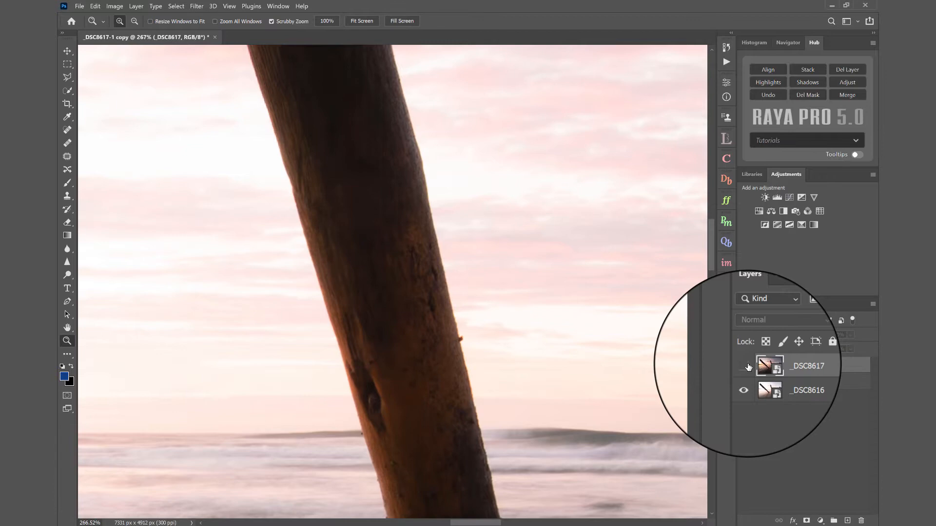
pyautogui.click(743, 366)
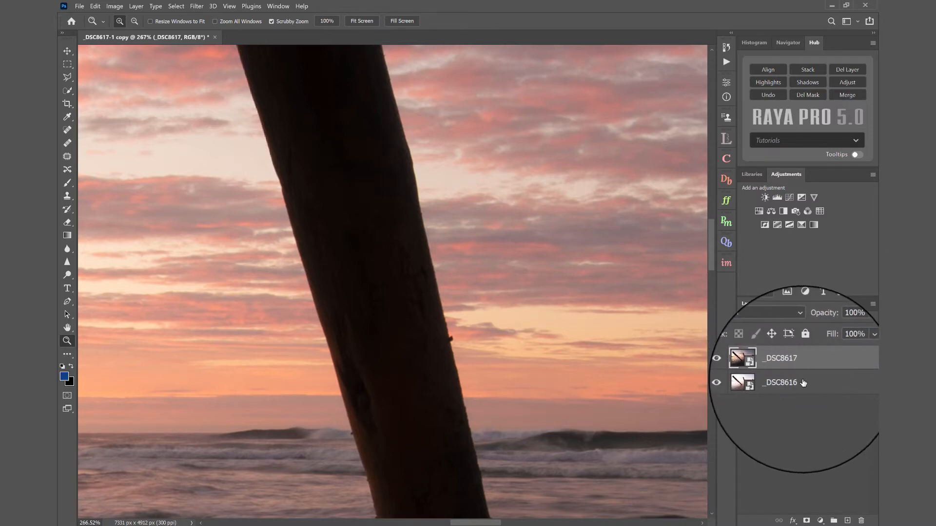
pyautogui.moveTo(779, 383)
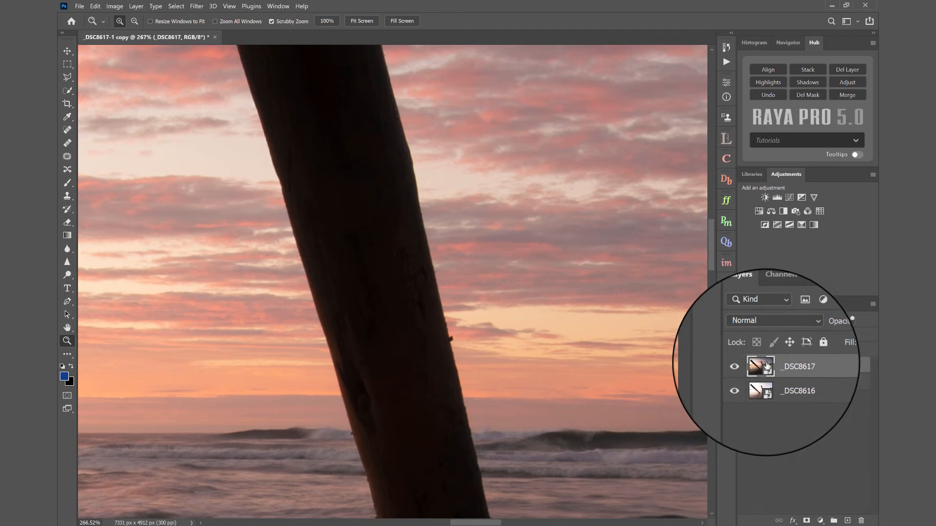
pyautogui.click(772, 321)
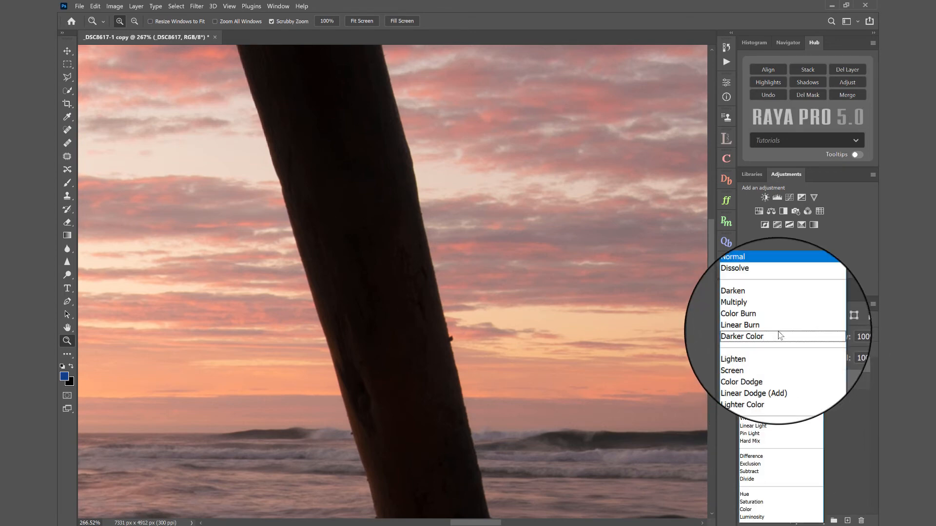
pyautogui.click(746, 456)
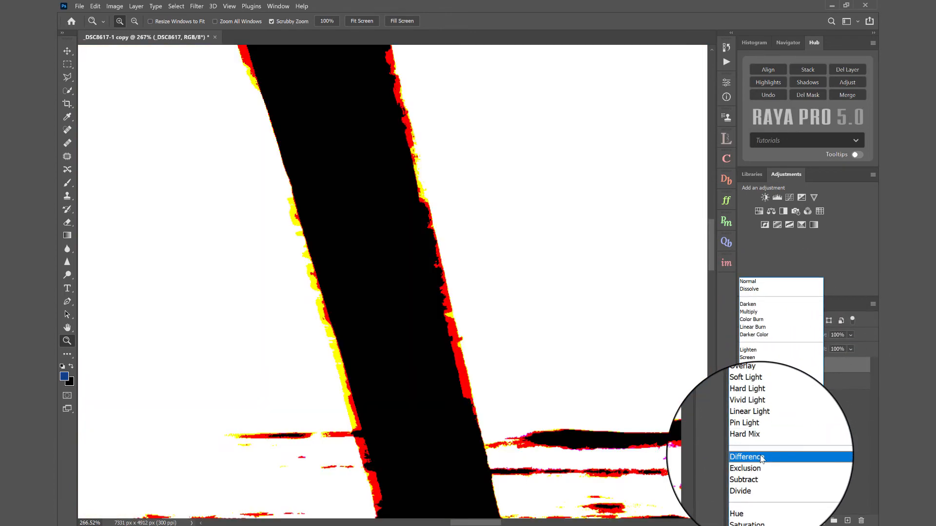
pyautogui.click(745, 457)
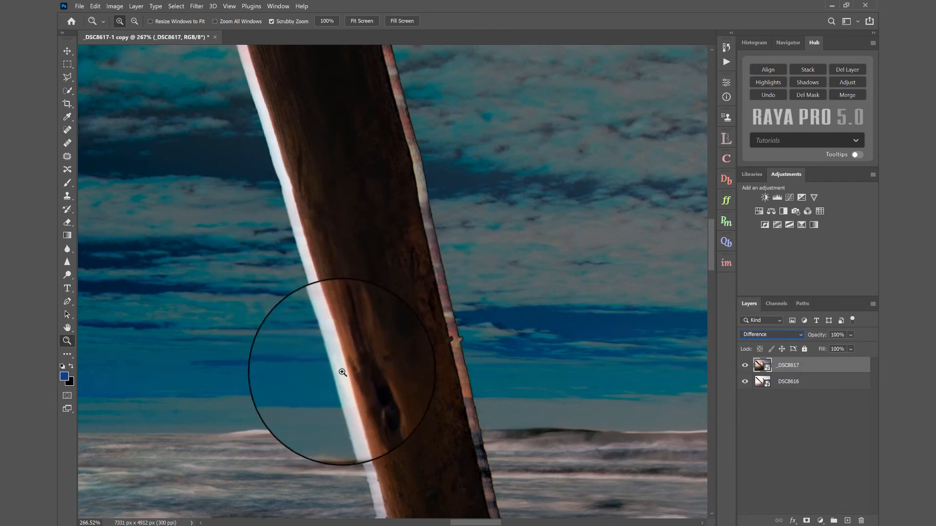
pyautogui.moveTo(314, 290)
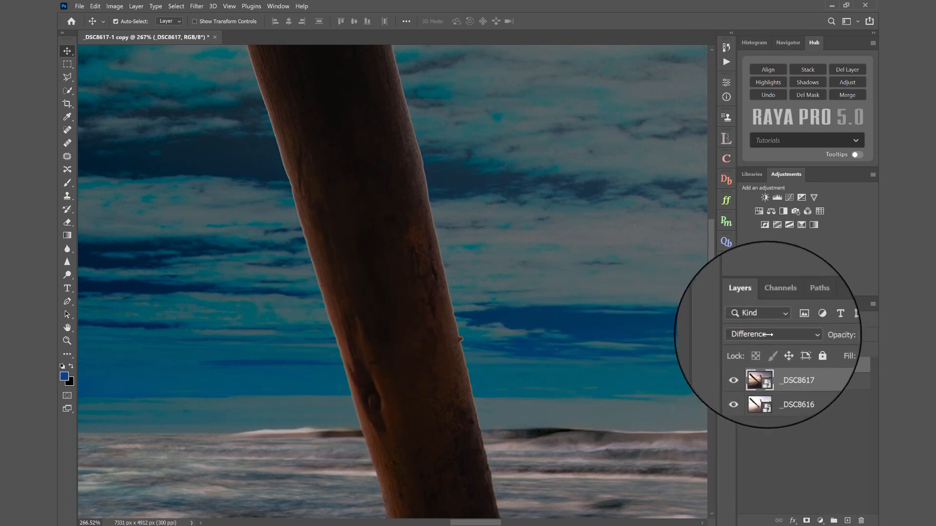
# Step: Hide and reshow the top exposure to check its alignment with the frame below
pyautogui.click(770, 335)
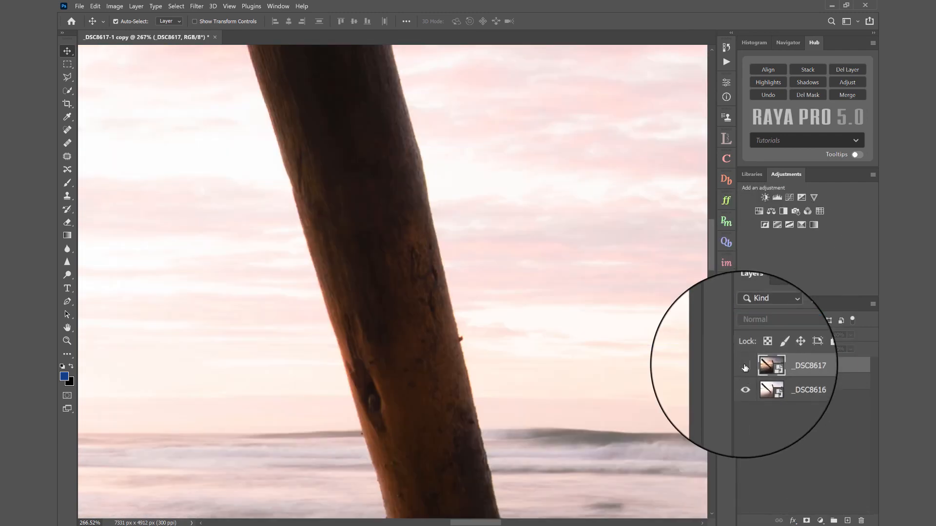
pyautogui.click(744, 367)
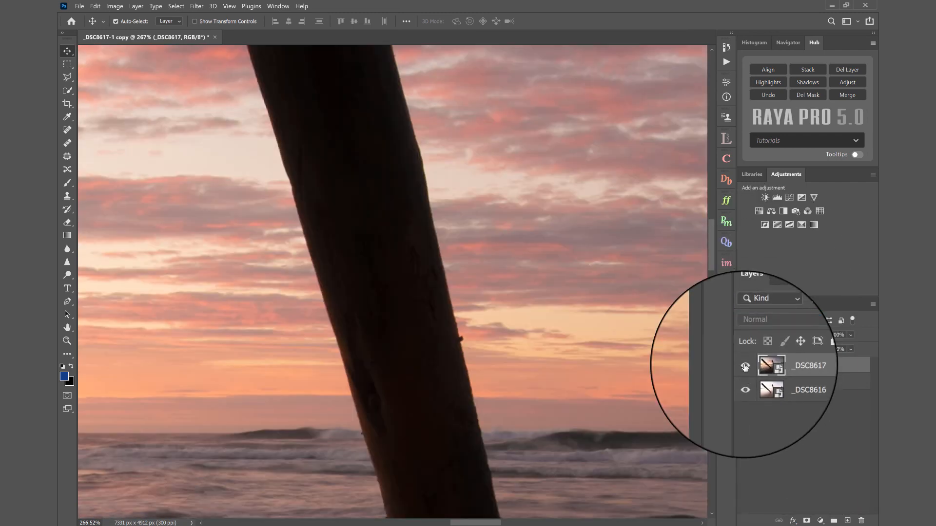